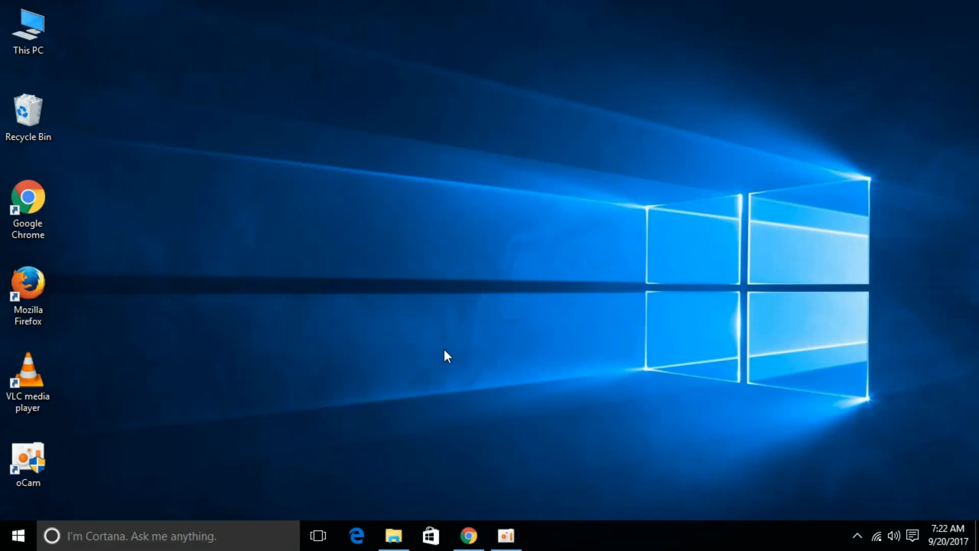
- Search the Start menu for 'control' to bring up Control Panel
left_click(18, 532)
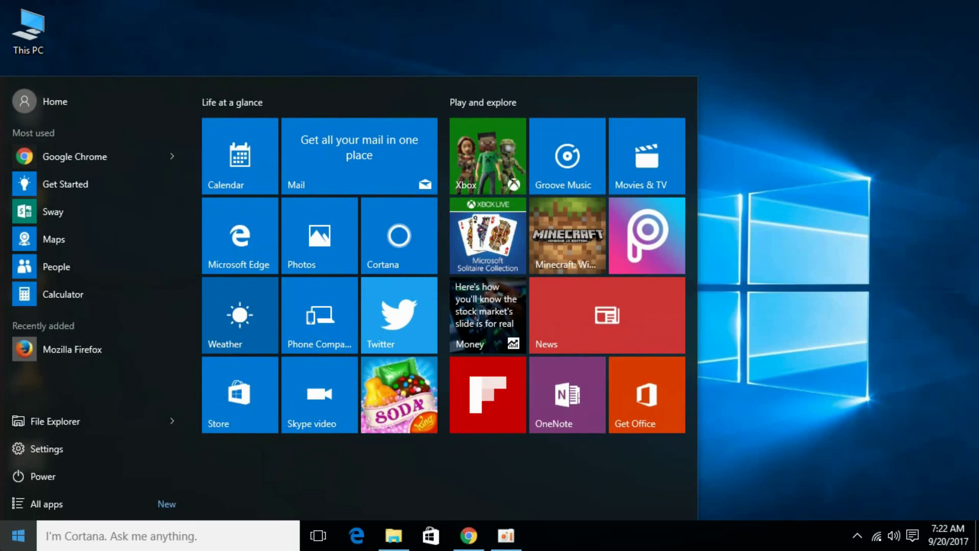
type("contro")
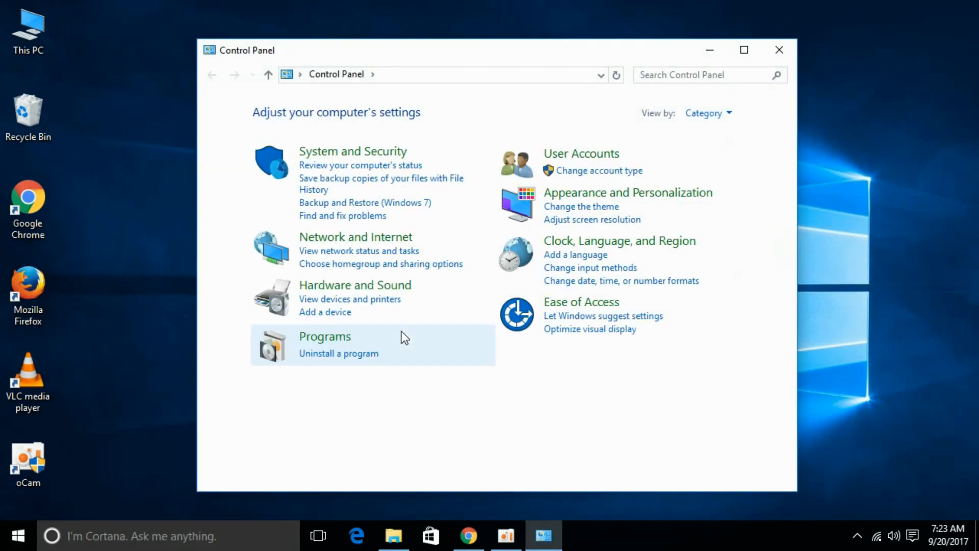
mouse_move(354, 359)
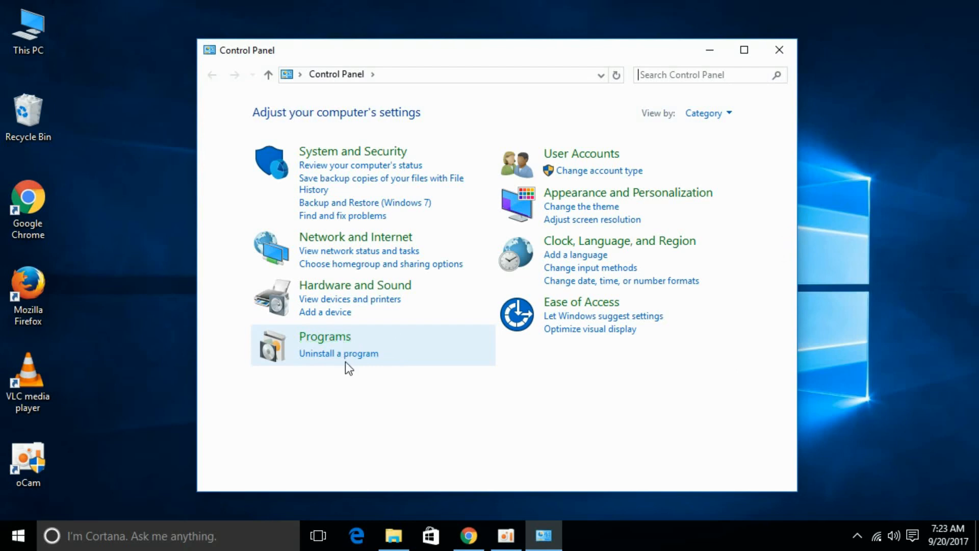
mouse_move(346, 362)
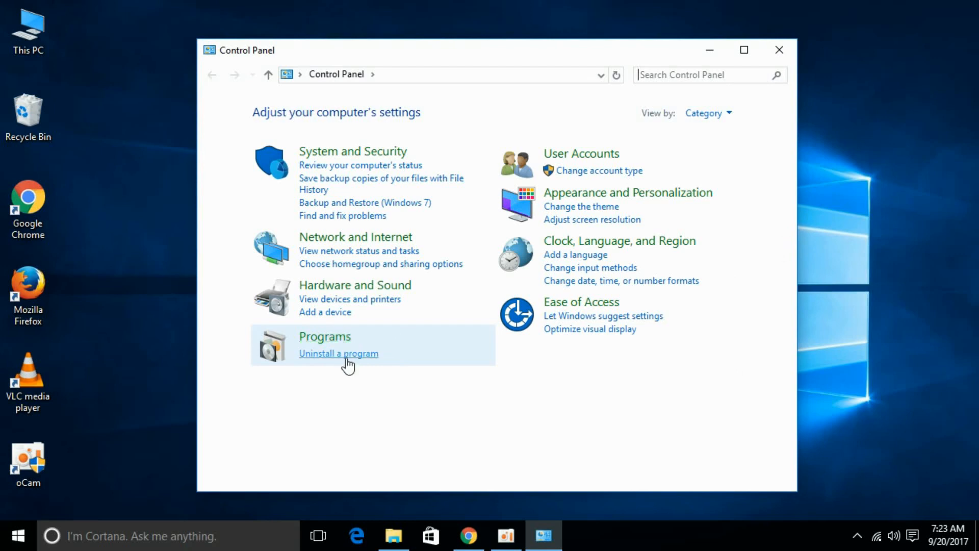
- Open 'Uninstall a program' and launch the Mozilla Firefox uninstaller
left_click(338, 353)
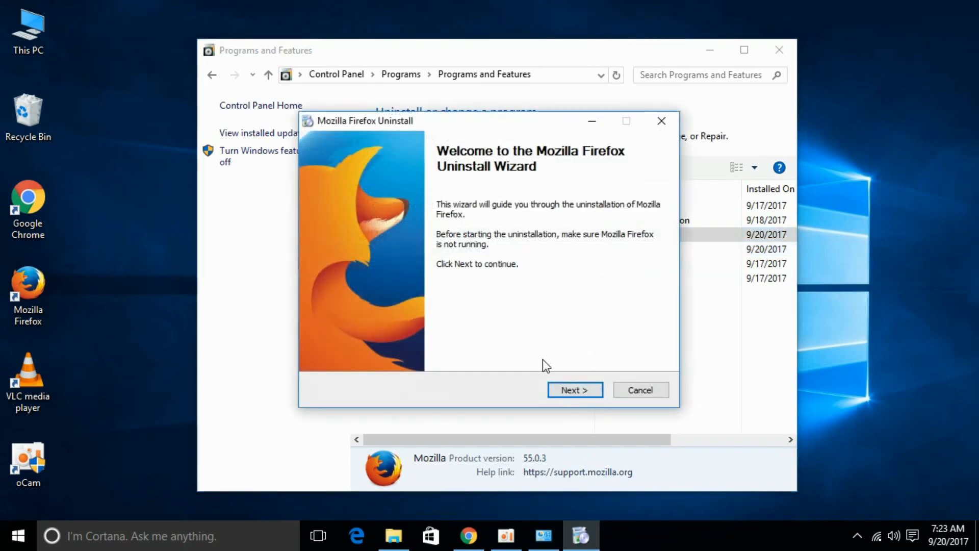
- Step through the Firefox Uninstall Wizard: Next, Uninstall, then Finish
left_click(574, 390)
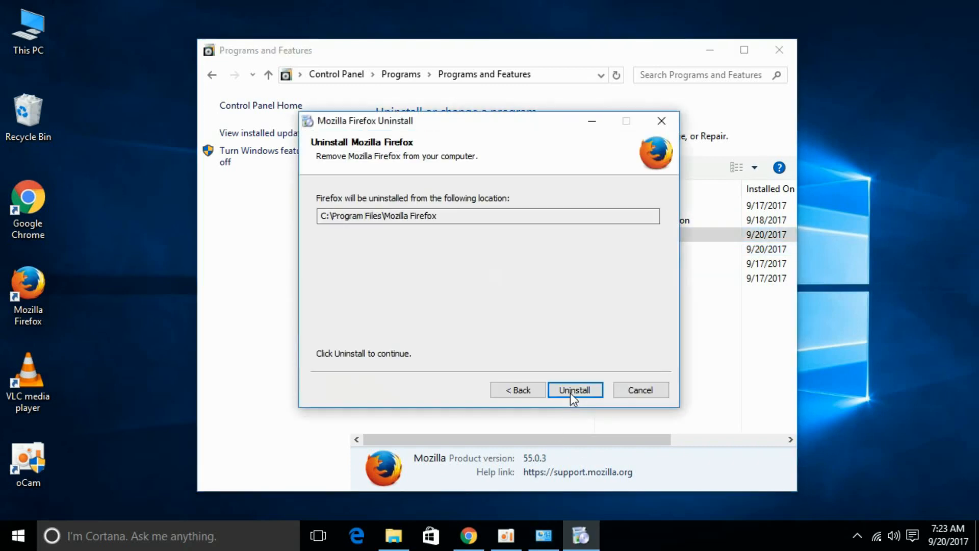
left_click(575, 390)
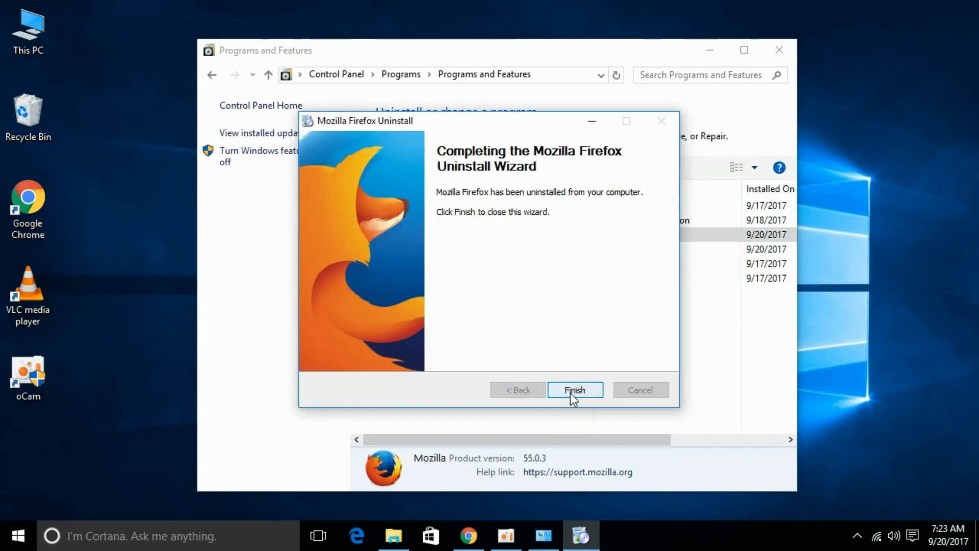
left_click(575, 389)
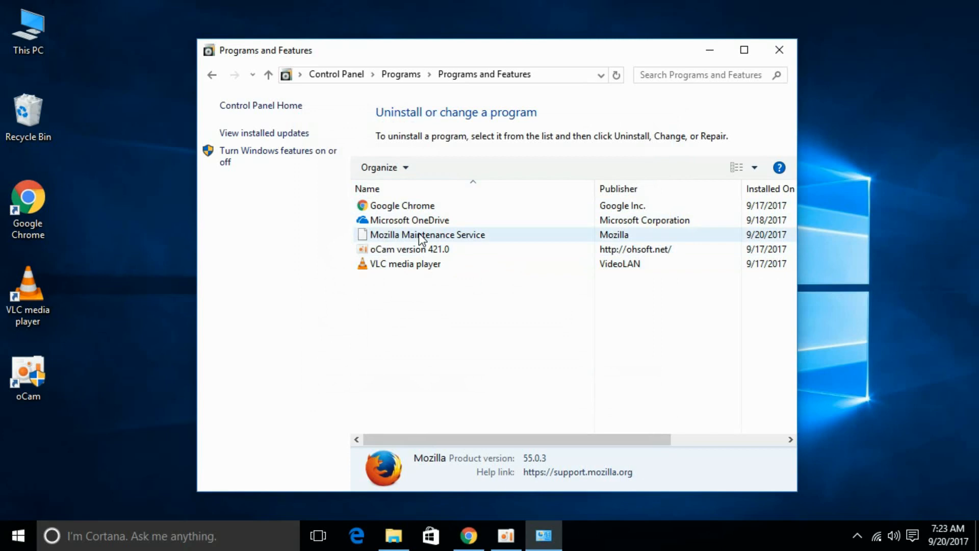
- Uninstall Mozilla Maintenance Service and close the Programs and Features window
right_click(424, 235)
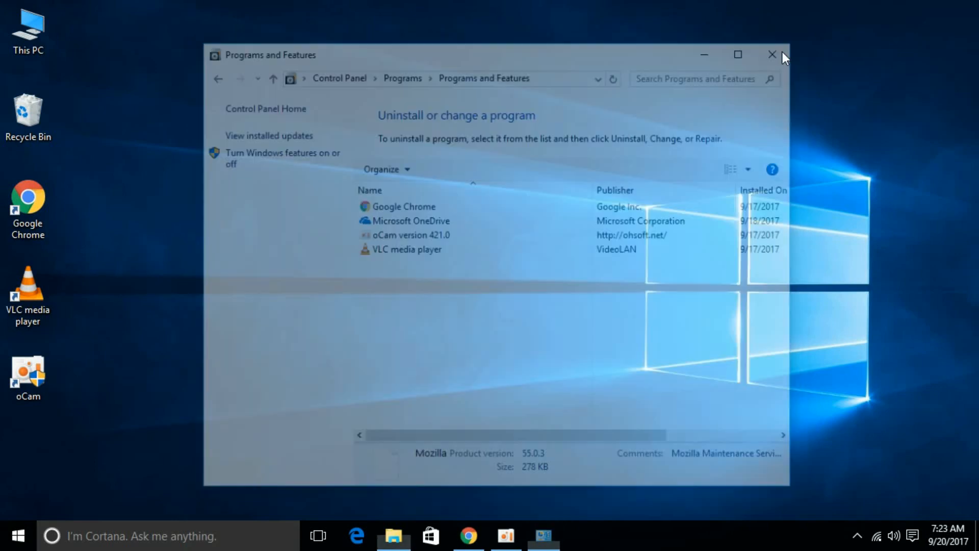
left_click(770, 55)
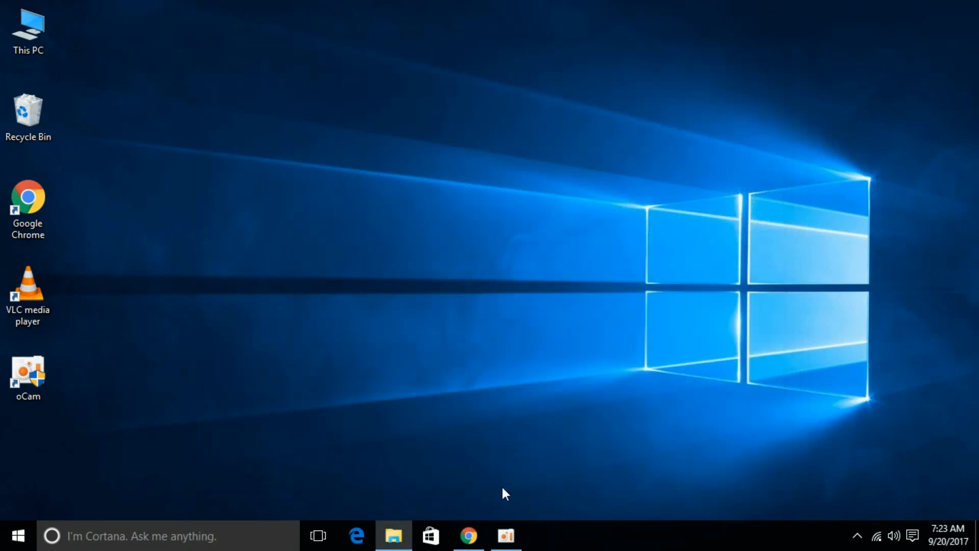
- In Chrome, search Google for 'mozilla firefox' and open the download page
left_click(466, 534)
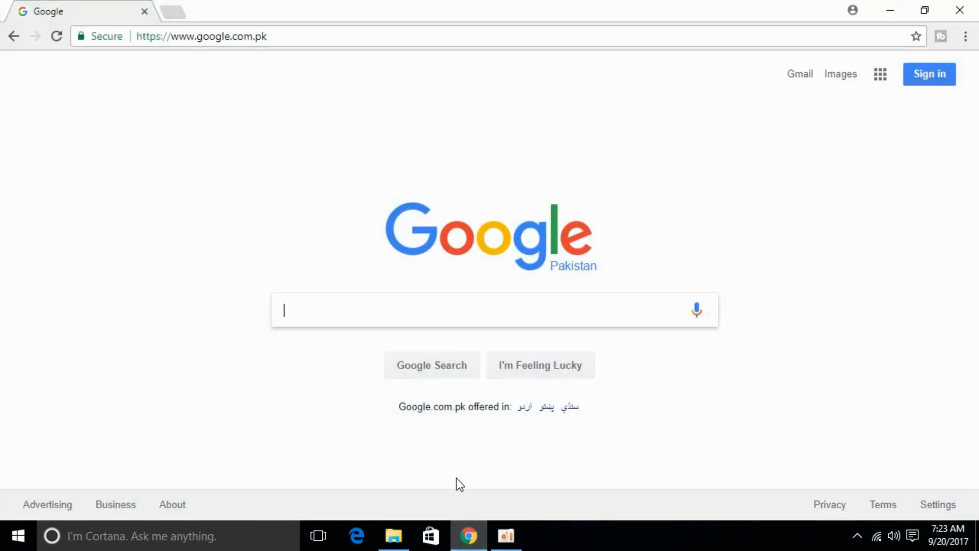
type("m")
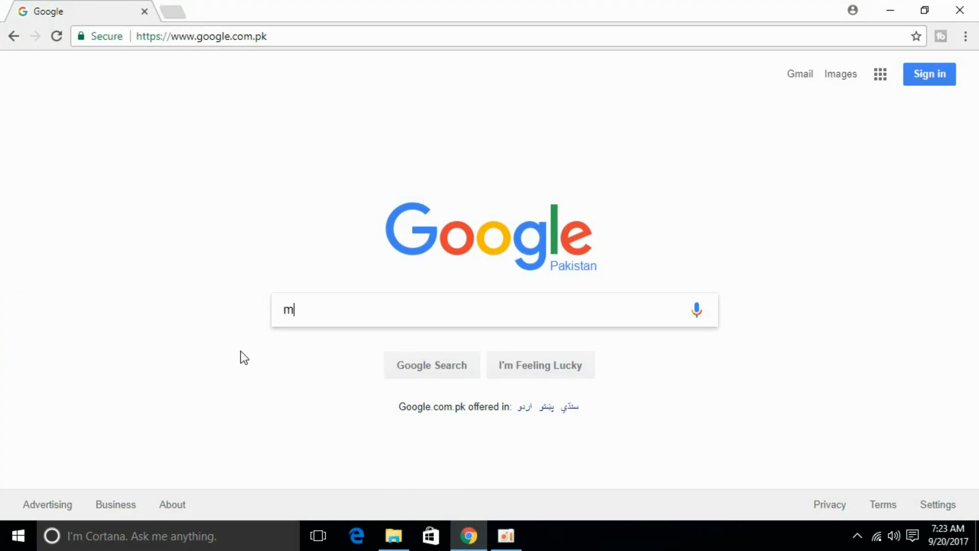
type("ozill")
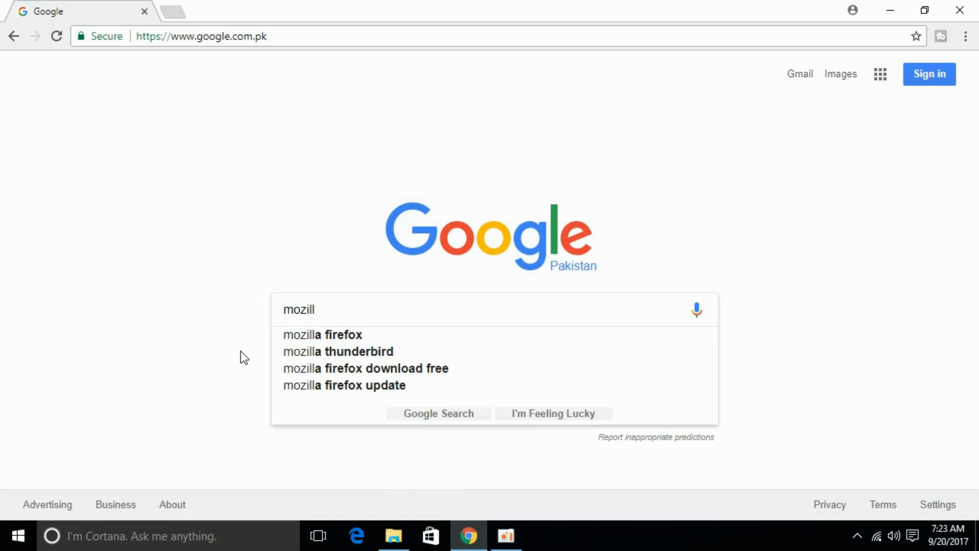
left_click(321, 334)
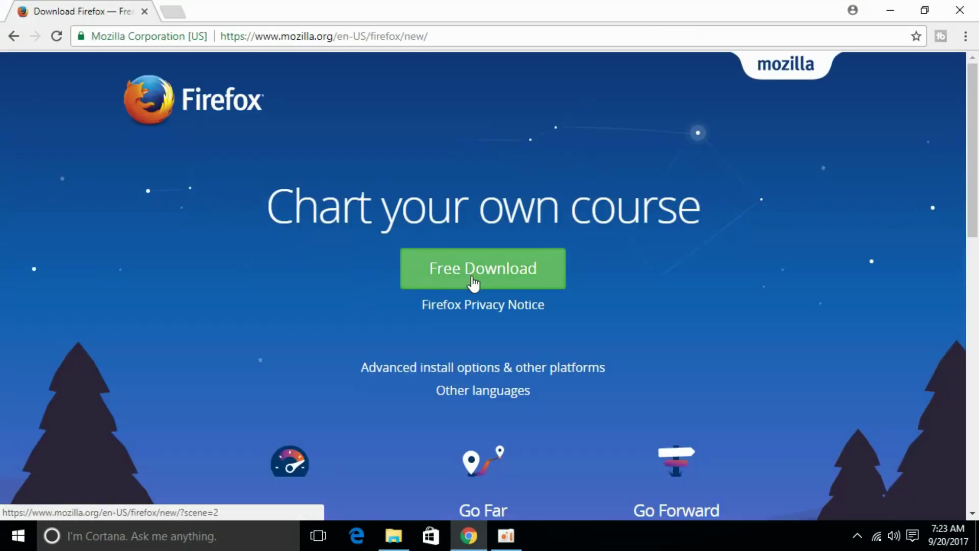
- Download Firefox Installer.exe and open it from the download bar
left_click(482, 268)
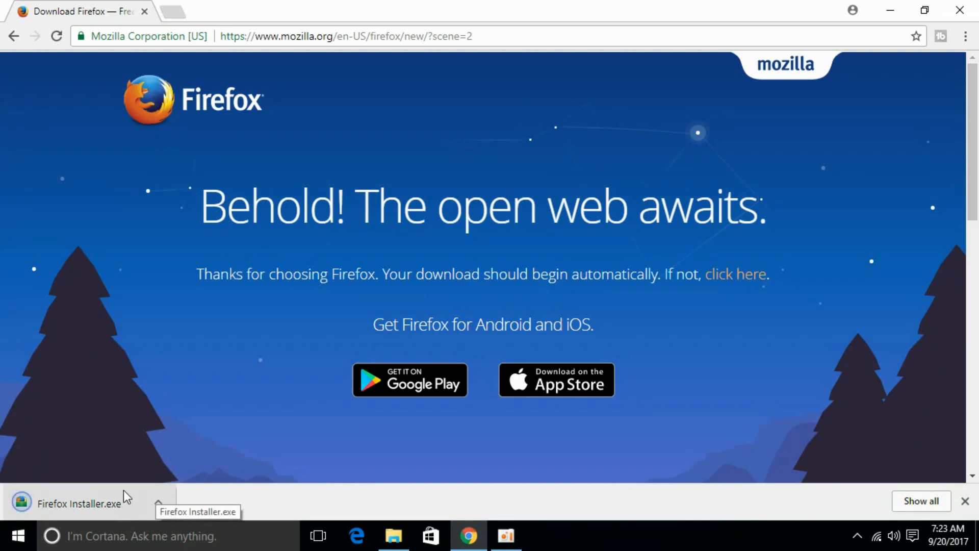
left_click(74, 503)
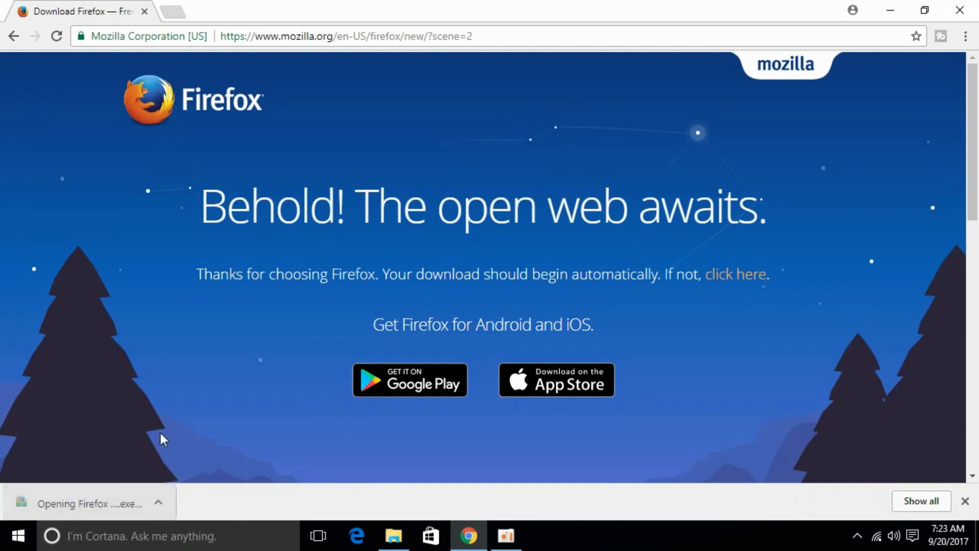